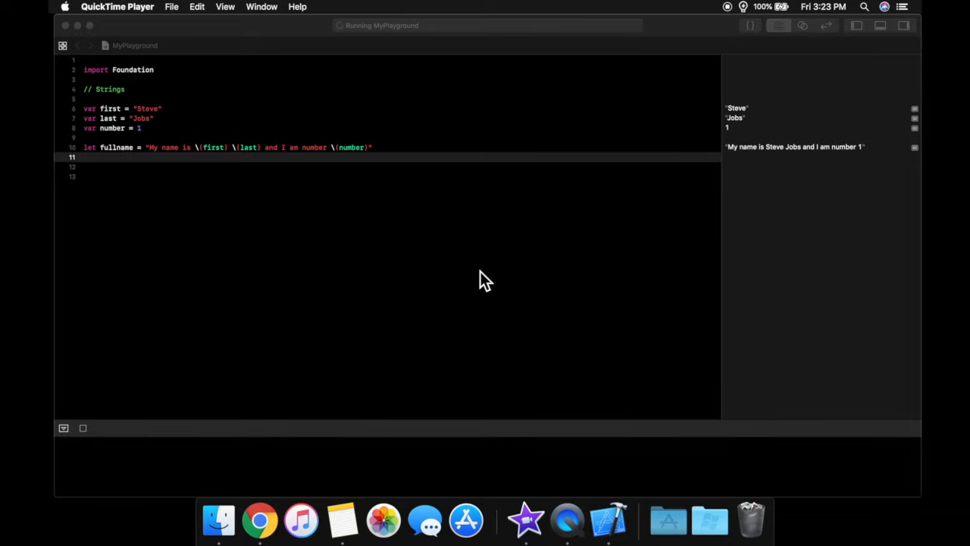
pyautogui.moveTo(276, 209)
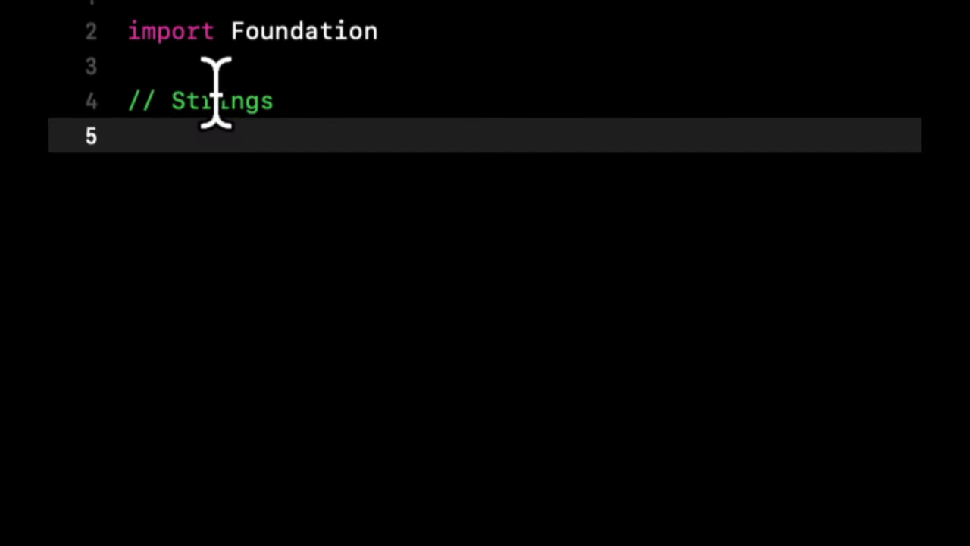
# - Replace the string examples with a '// Arrays and Dictionaries' comment heading
pyautogui.write('Arrays and')
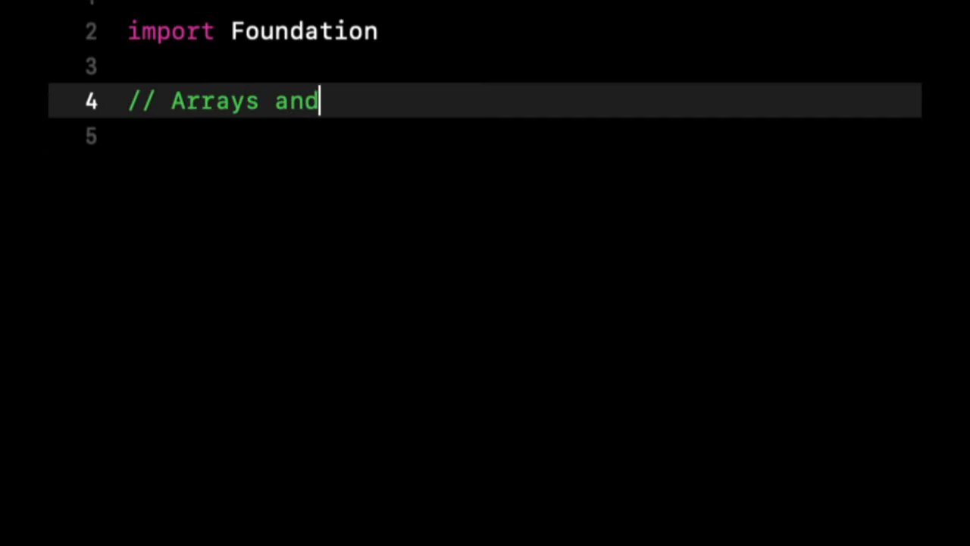
pyautogui.write('Dictionaries')
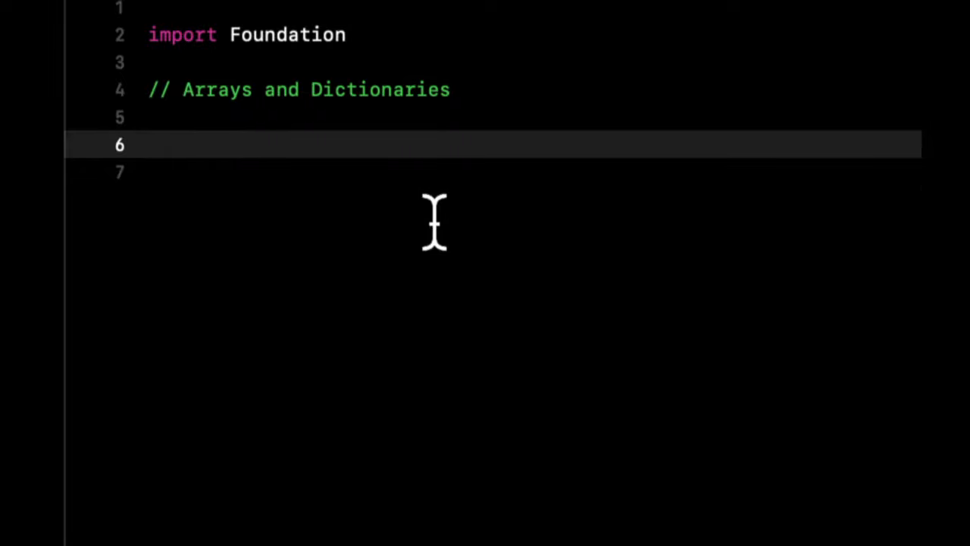
pyautogui.click(148, 144)
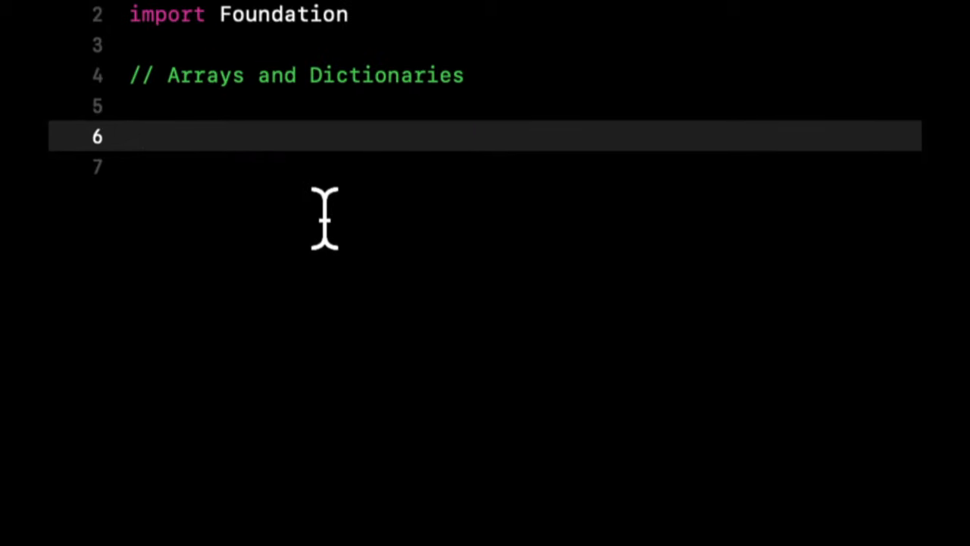
# - Declare var names = ["Joe", "John", "Jacob"] below the heading
pyautogui.write('var')
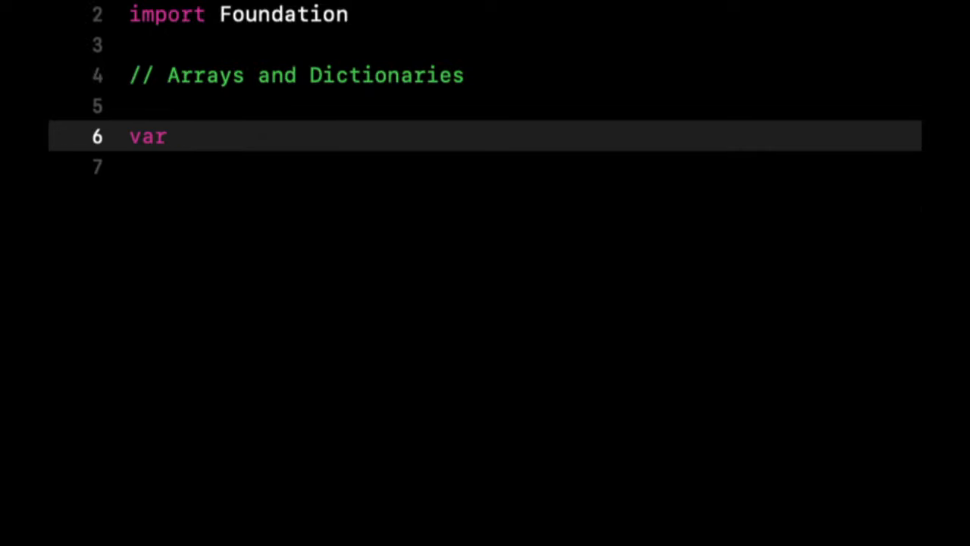
pyautogui.write('names =')
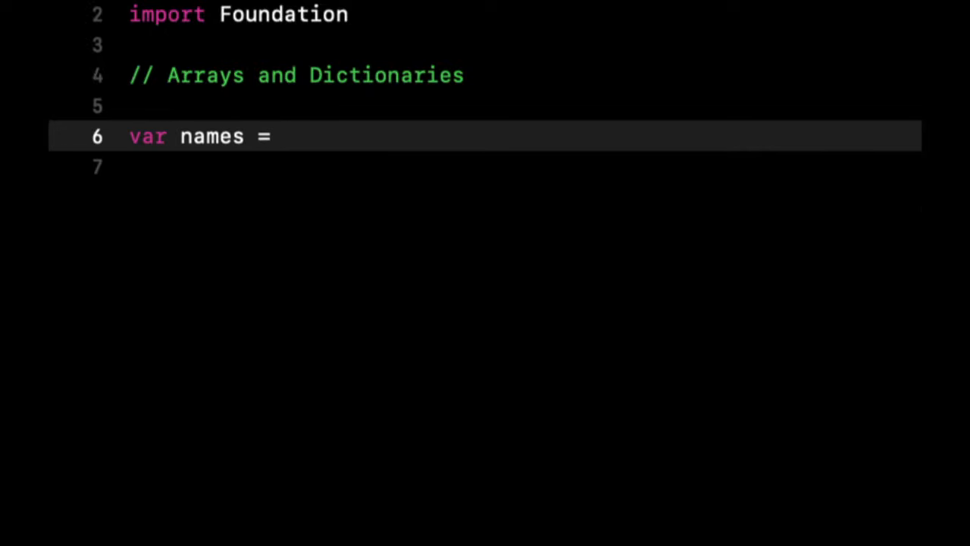
pyautogui.write('[]')
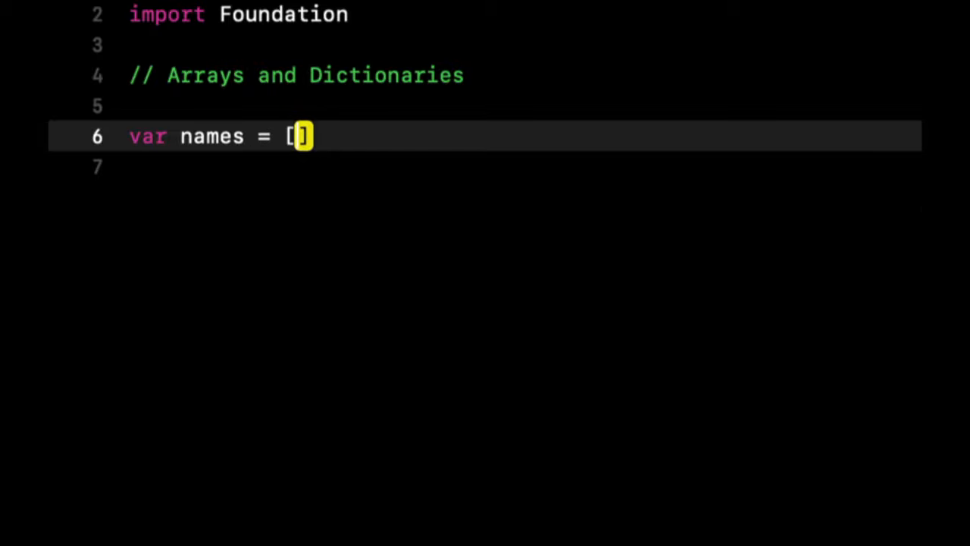
pyautogui.write('""')
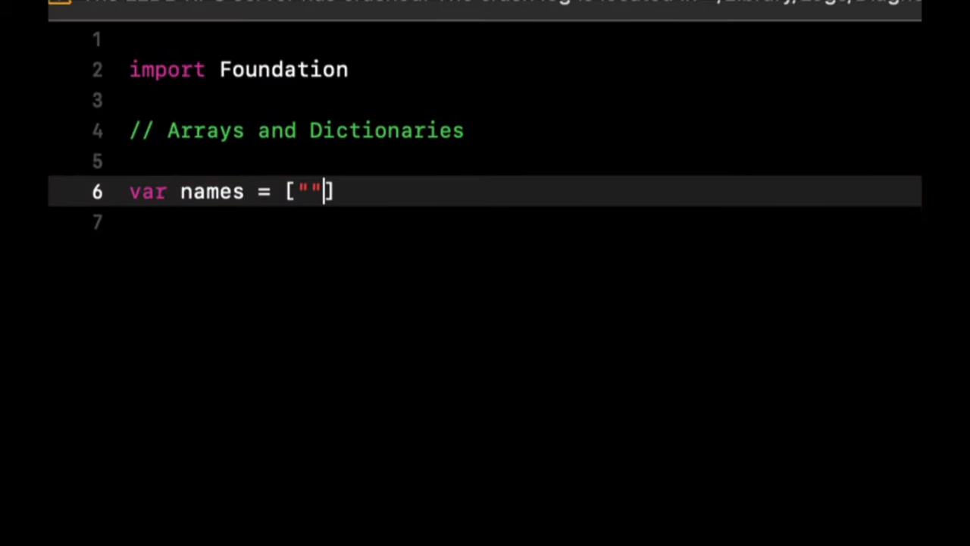
pyautogui.write('Joe')
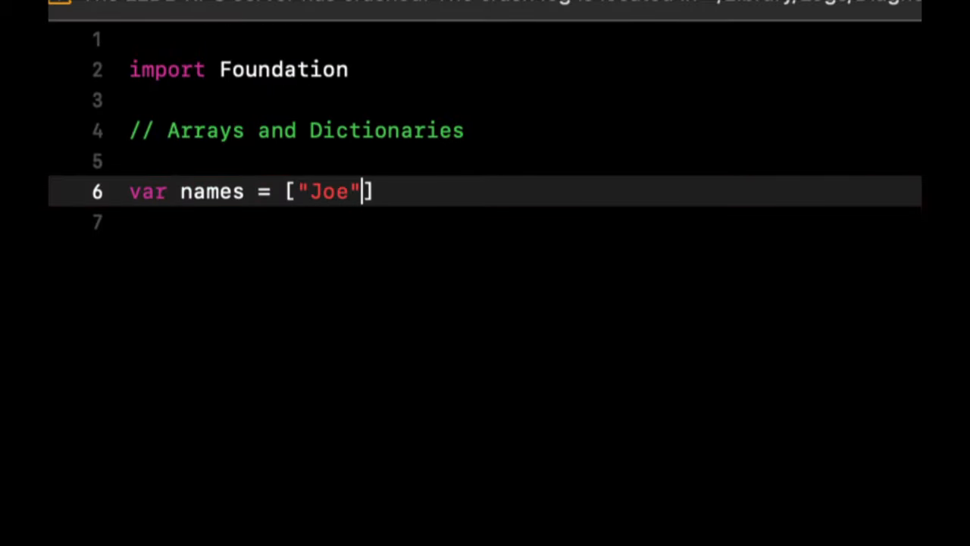
pyautogui.write(', "J')
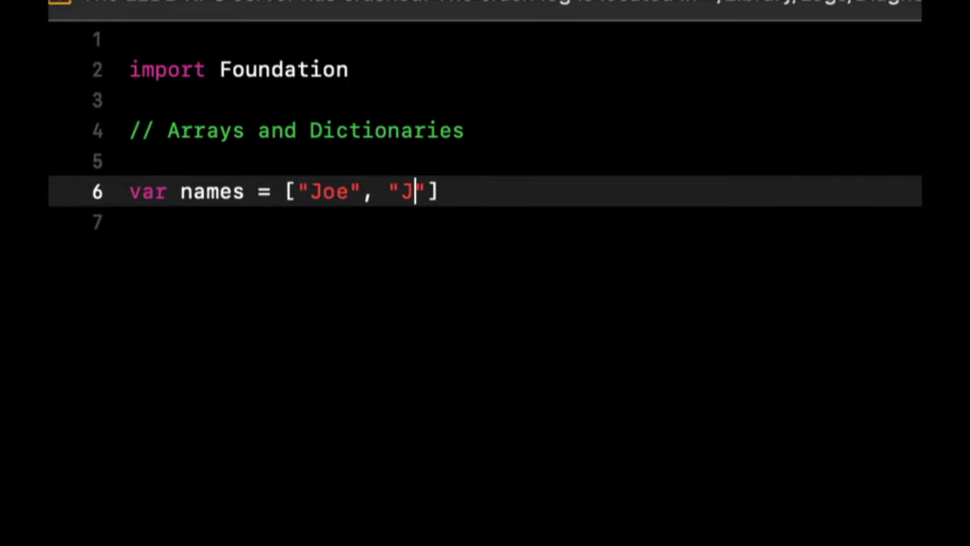
pyautogui.write('ohn", "')
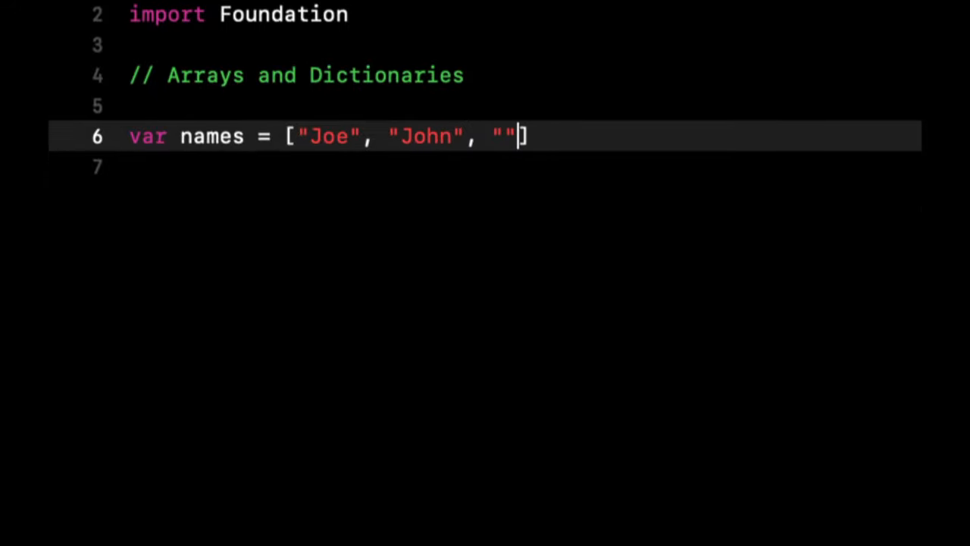
pyautogui.write('Jacob')
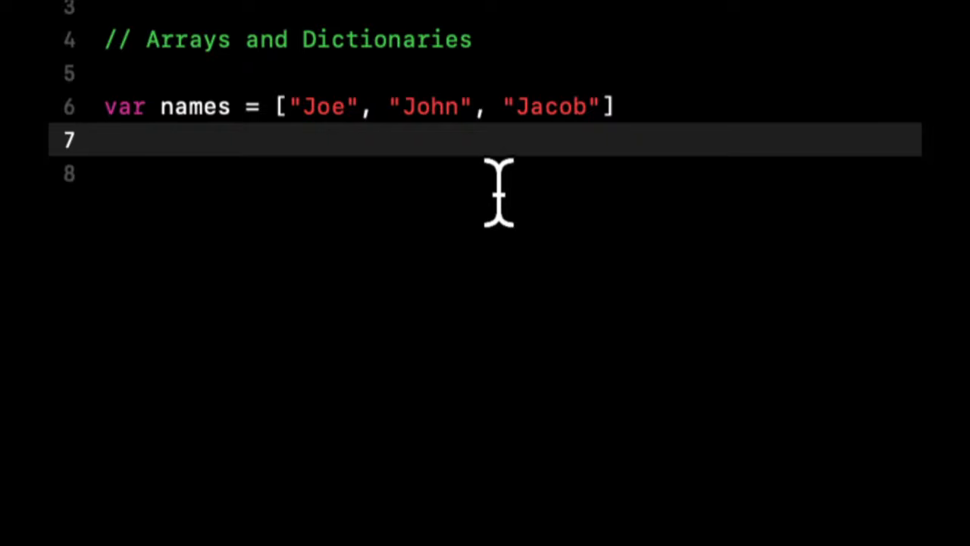
pyautogui.moveTo(364, 212)
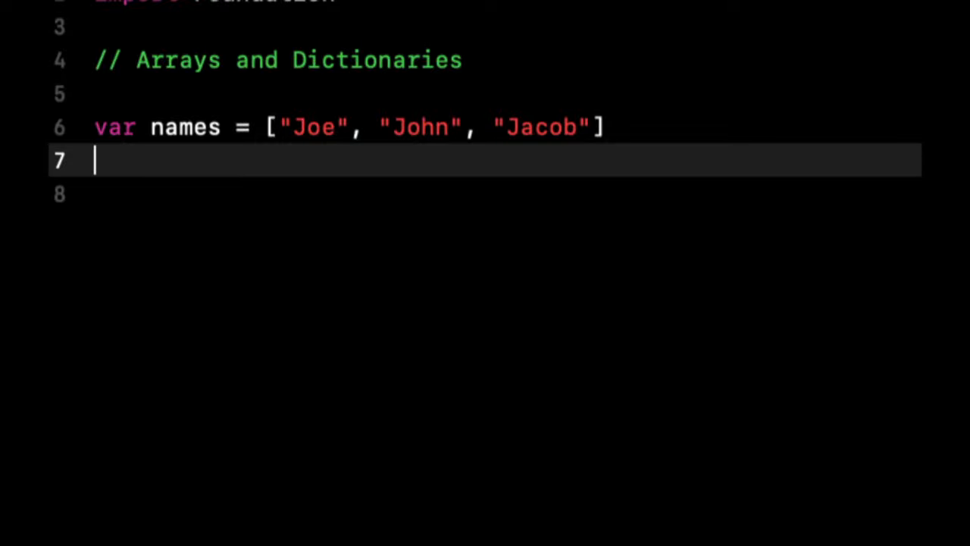
pyautogui.moveTo(432, 200)
pyautogui.write(': [')
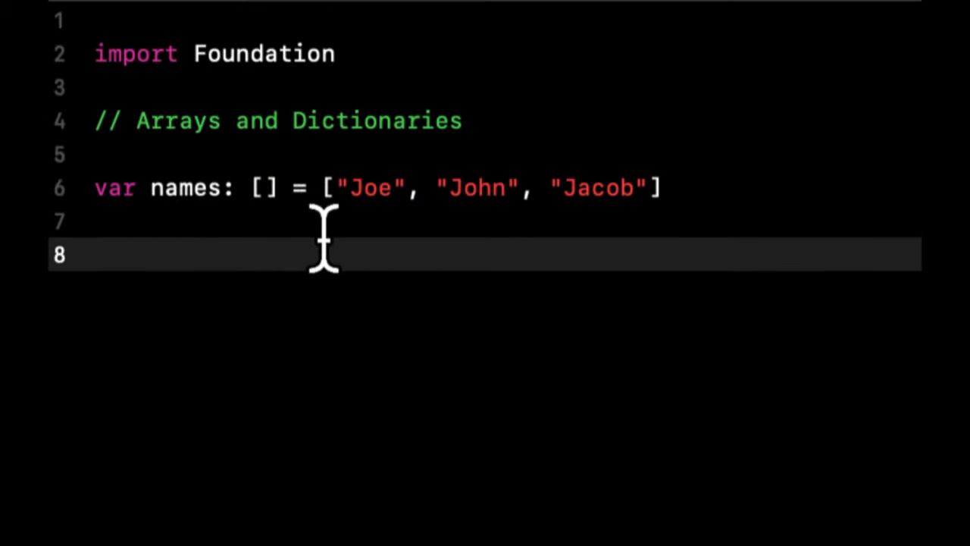
# - Add an explicit type annotation to names, trying [String] before settling on [Int] with 1, 2, 3
pyautogui.click(574, 188)
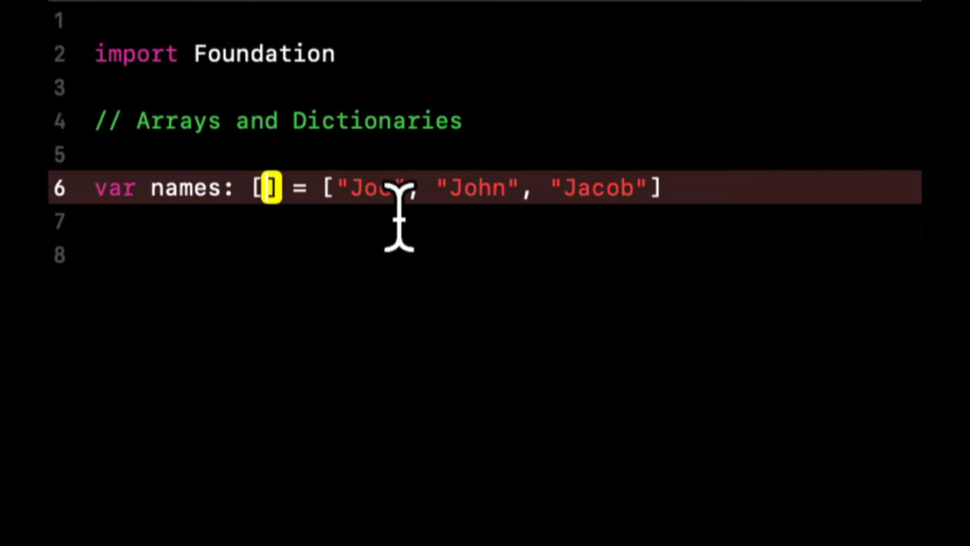
pyautogui.write('String')
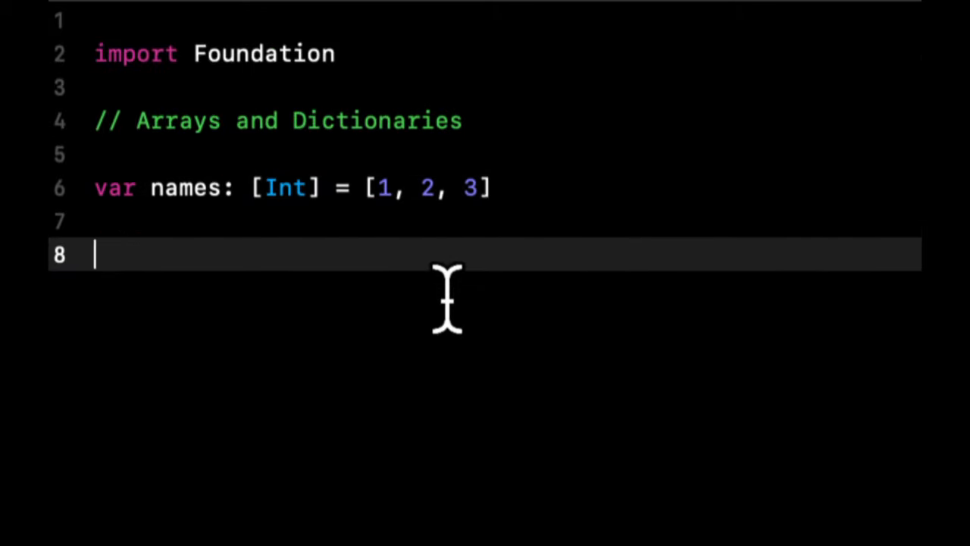
pyautogui.moveTo(553, 188)
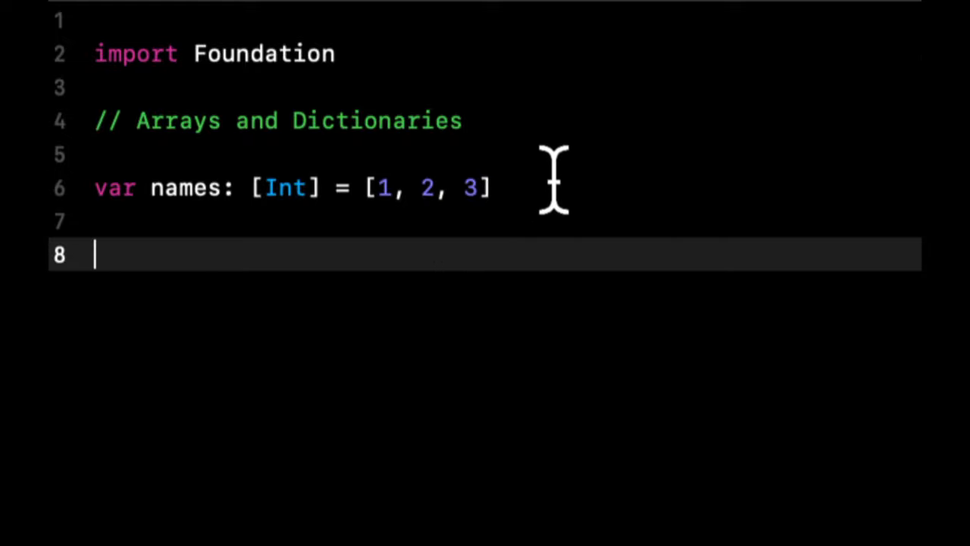
# - Append "Joe", "Smith", 1.23 to names and switch its type to [Any]
pyautogui.write(', ""')
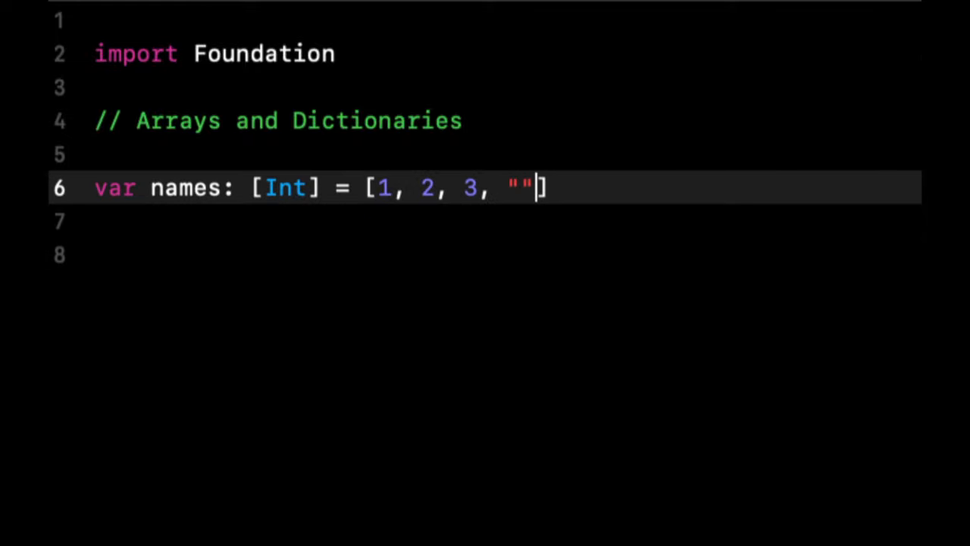
pyautogui.write('Joe')
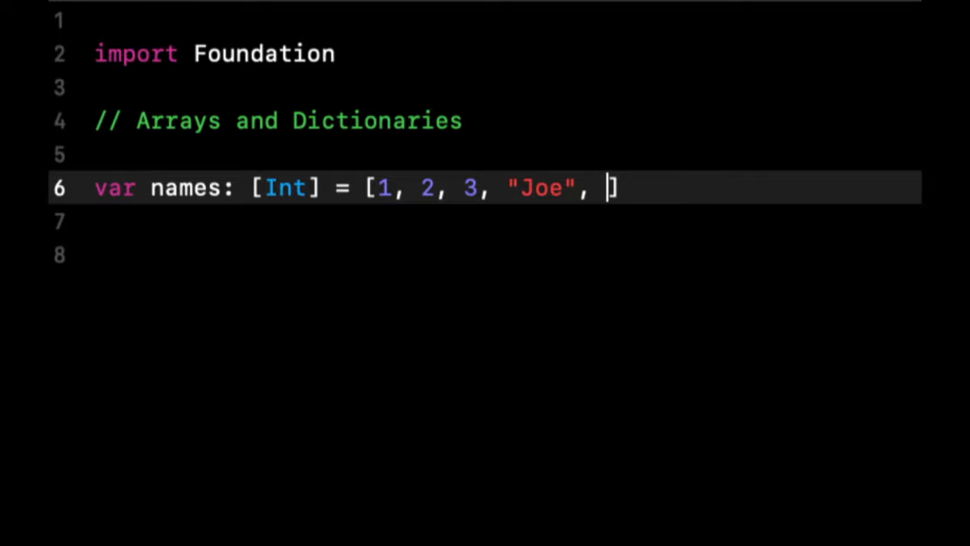
pyautogui.write('"')
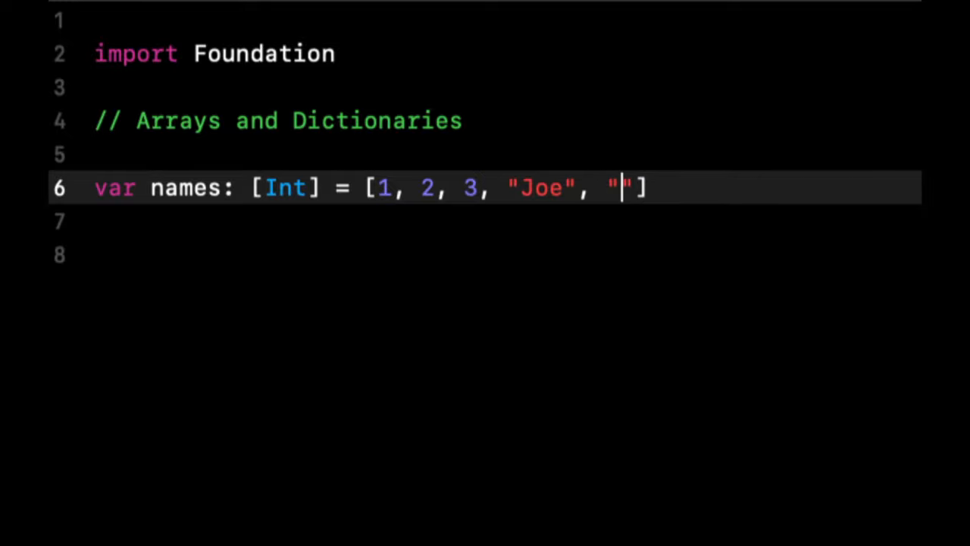
pyautogui.write('Smith')
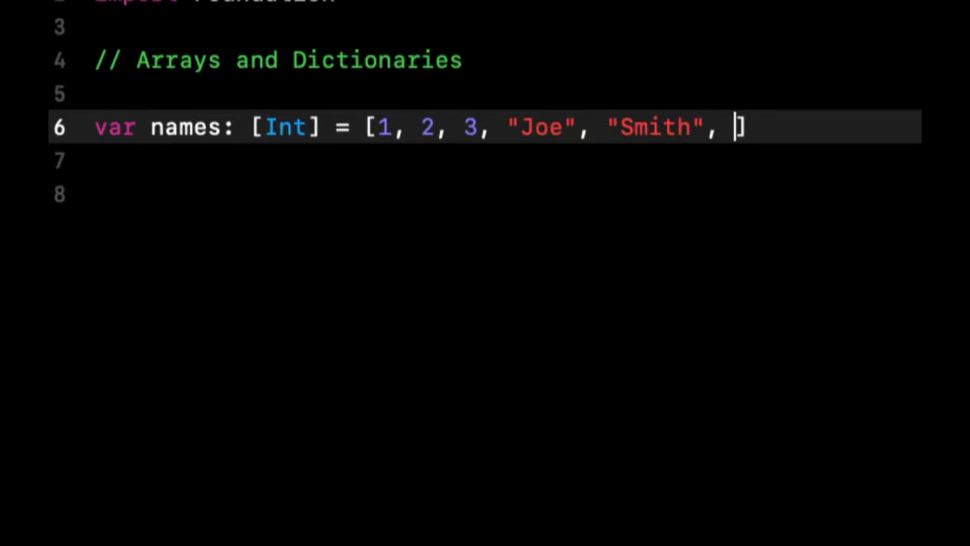
pyautogui.write('1.23')
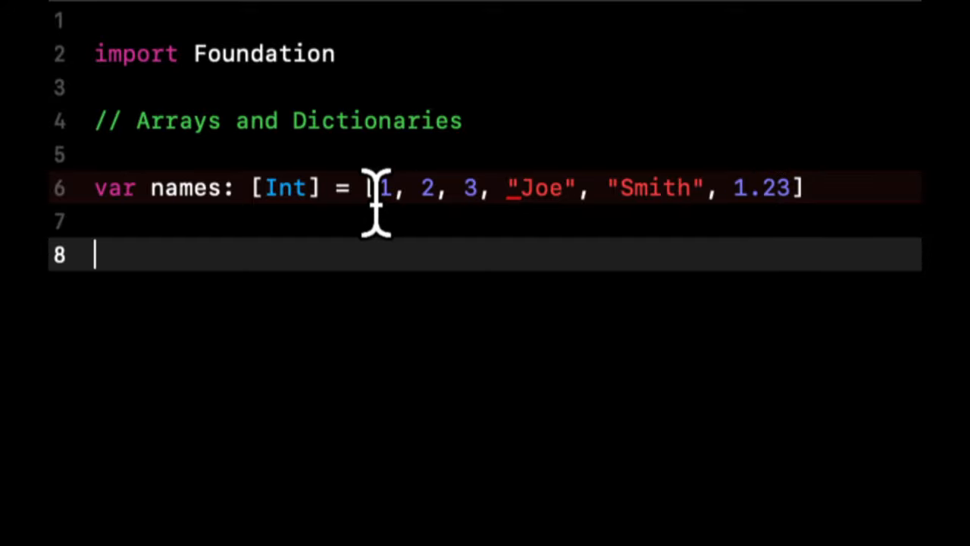
pyautogui.write('Any')
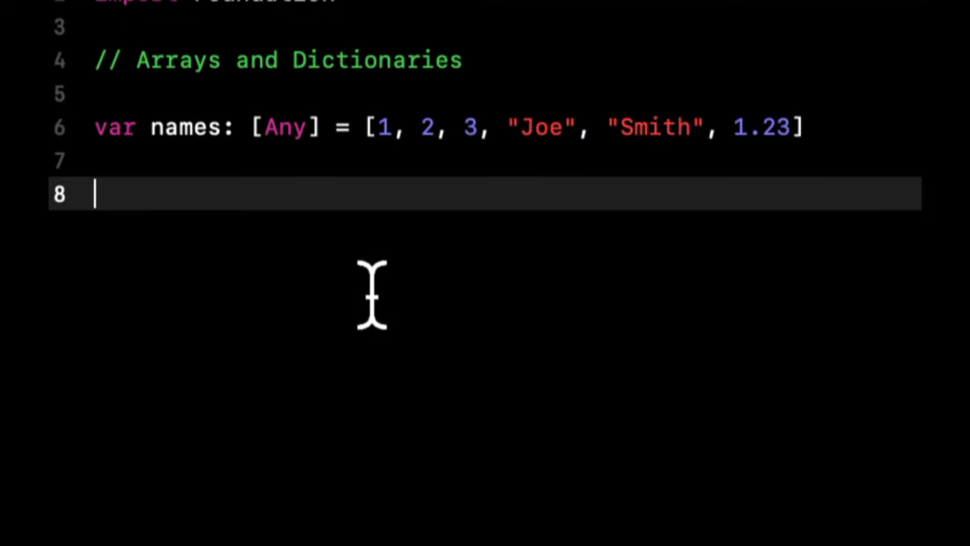
pyautogui.moveTo(379, 250)
pyautogui.write('for')
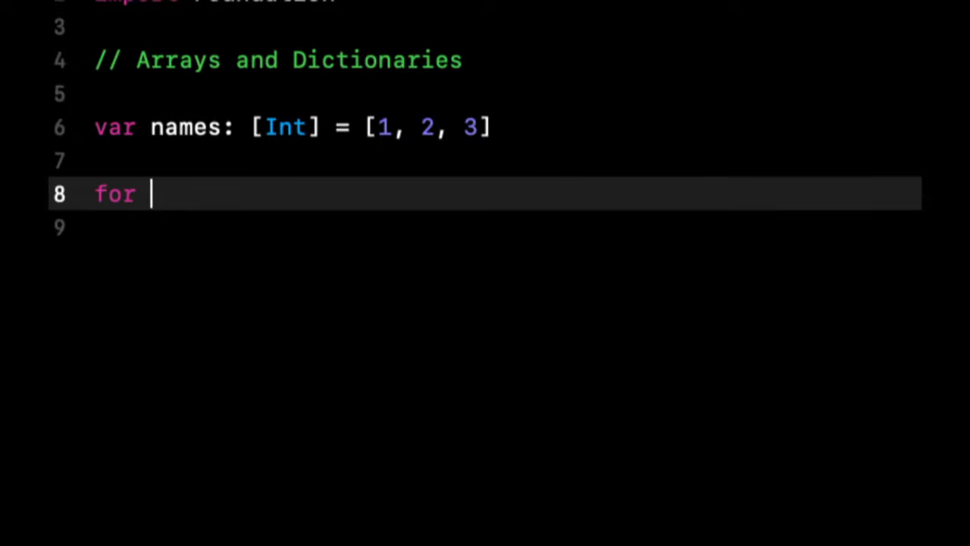
pyautogui.write('number i')
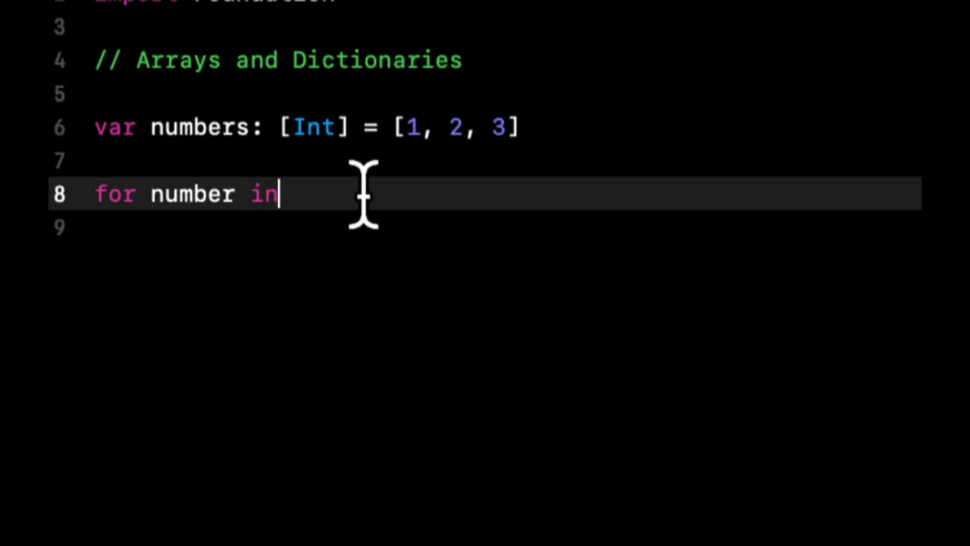
pyautogui.write('numbers {')
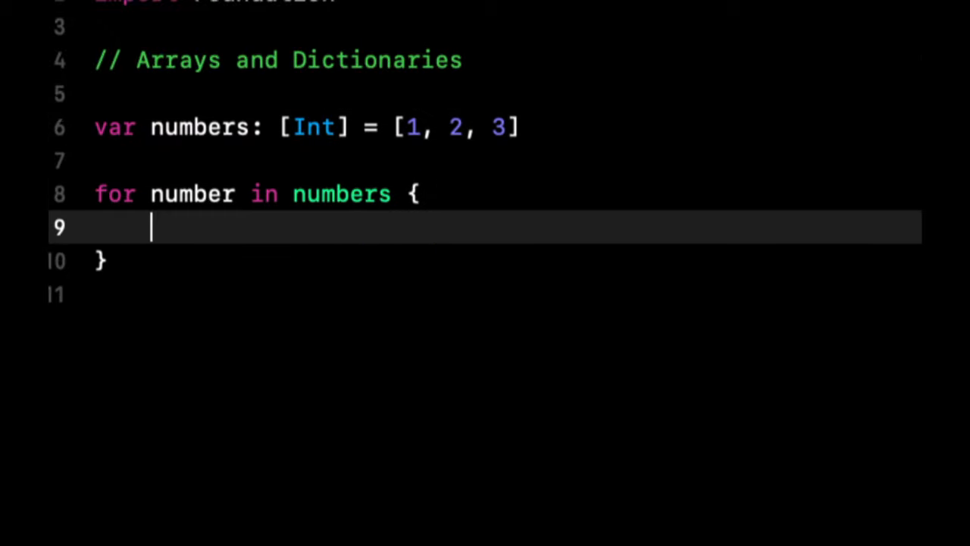
pyautogui.write('print(number')
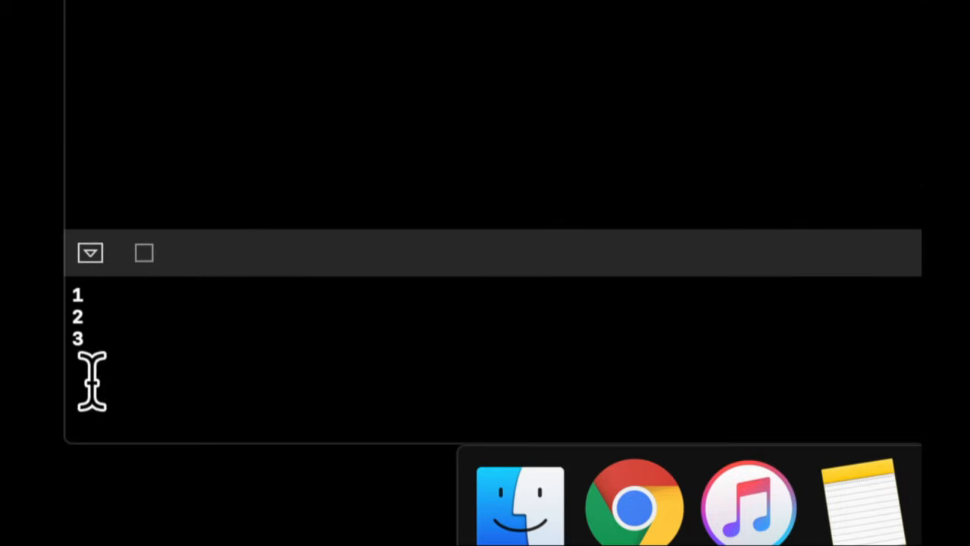
pyautogui.scroll(-3)
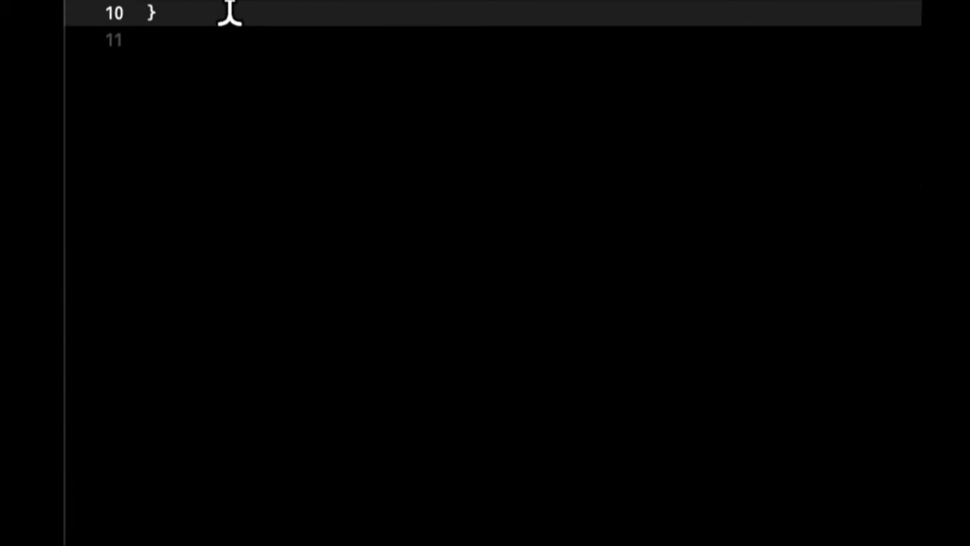
pyautogui.scroll(-3)
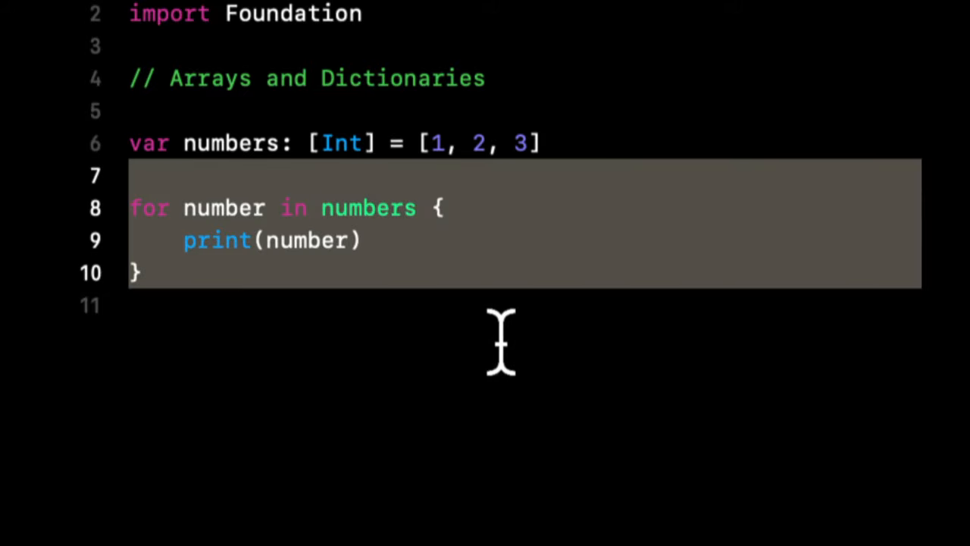
# - Remove the numbers loop and start an empty var cars dictionary literal
pyautogui.press('Delete')
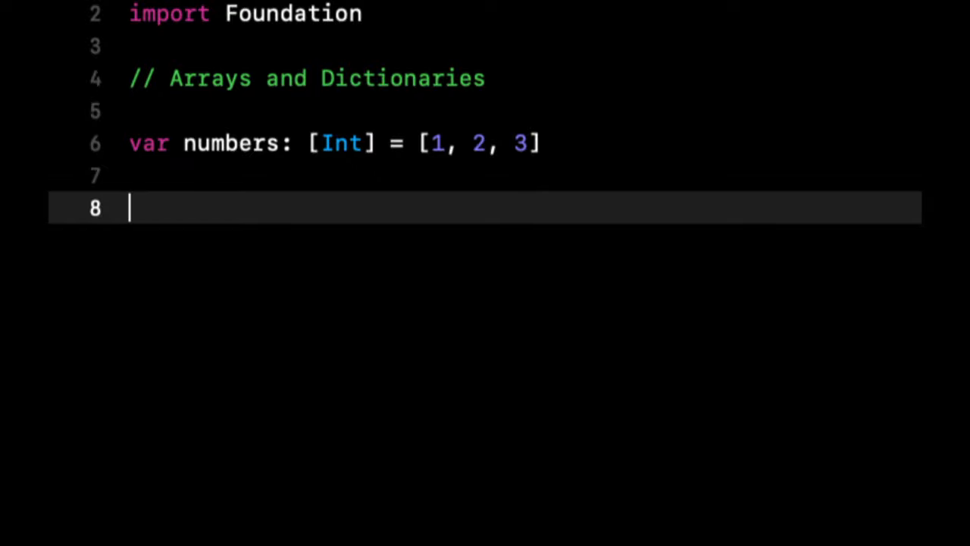
pyautogui.write('v')
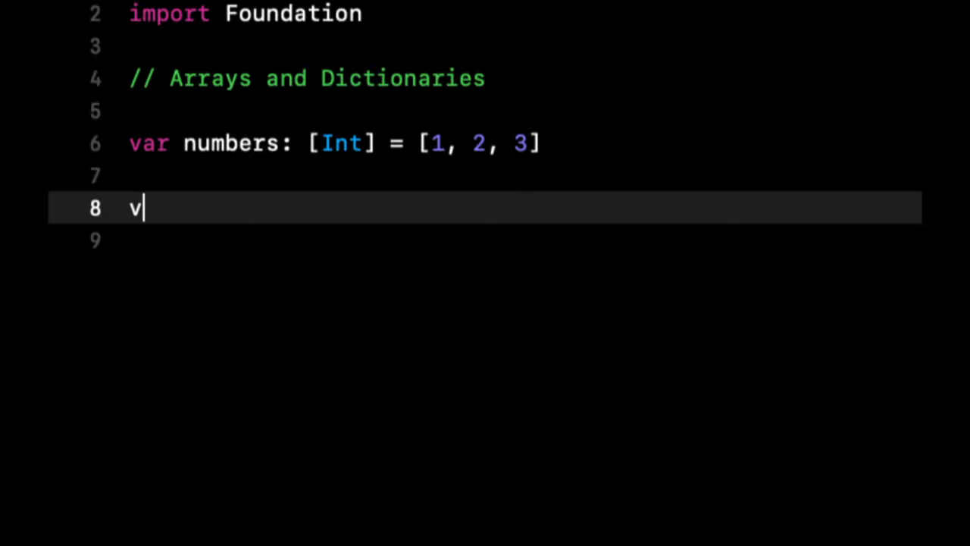
pyautogui.write('ar')
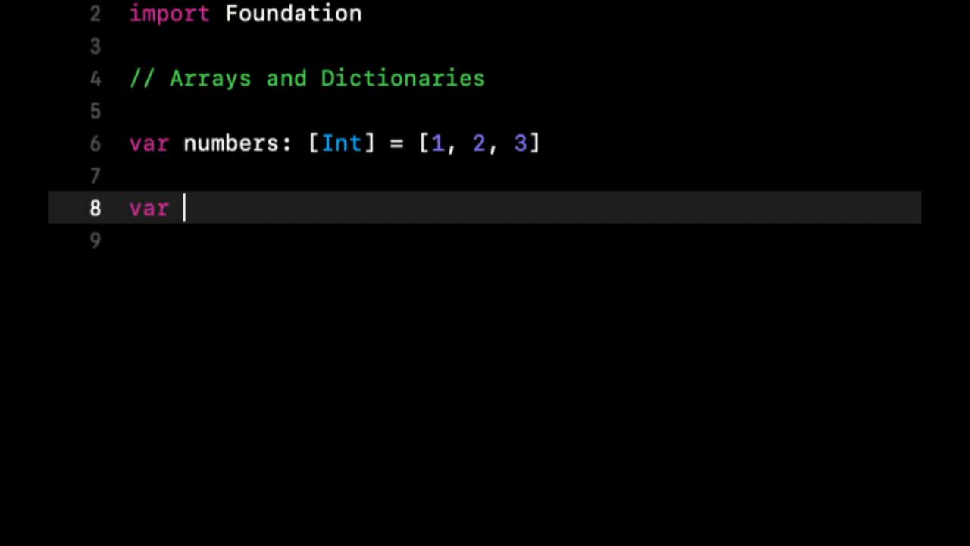
pyautogui.write('cars')
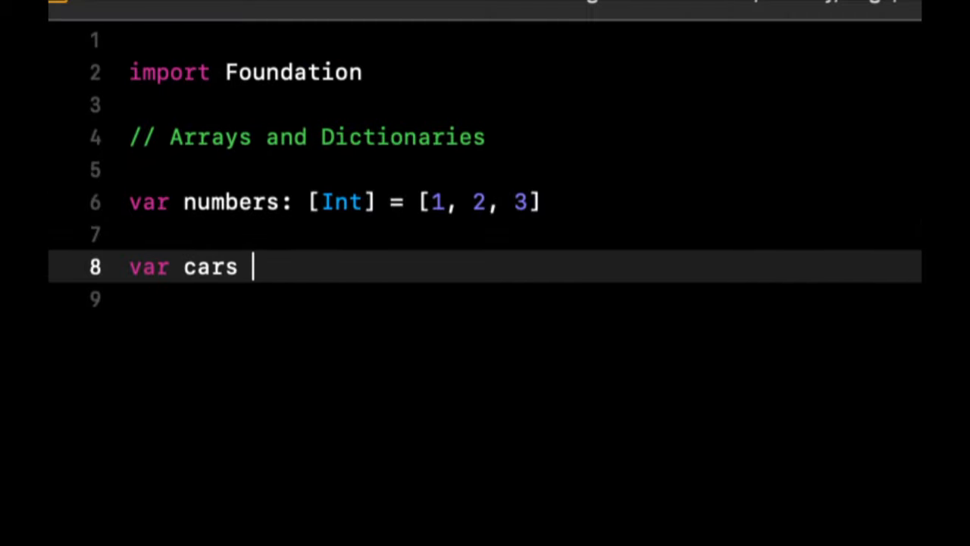
pyautogui.write('= []')
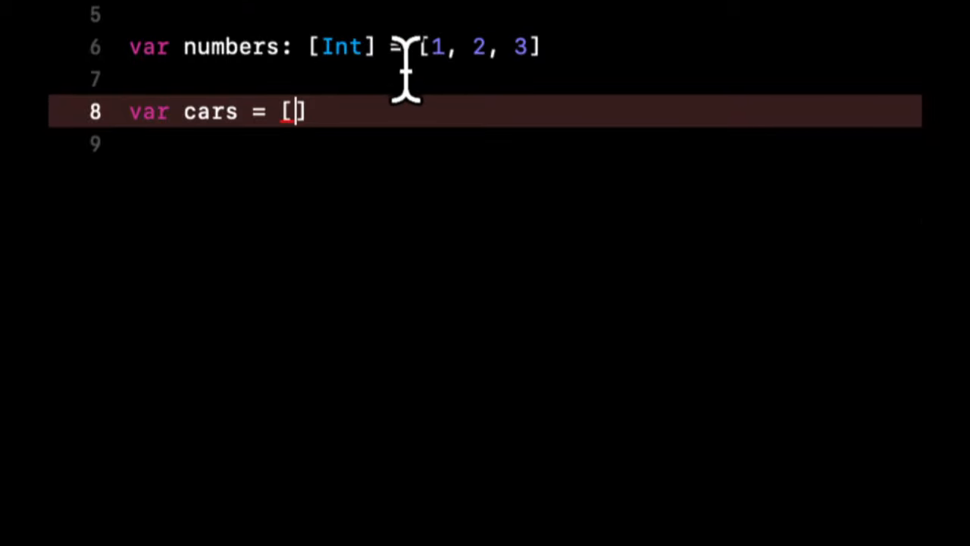
pyautogui.write('""')
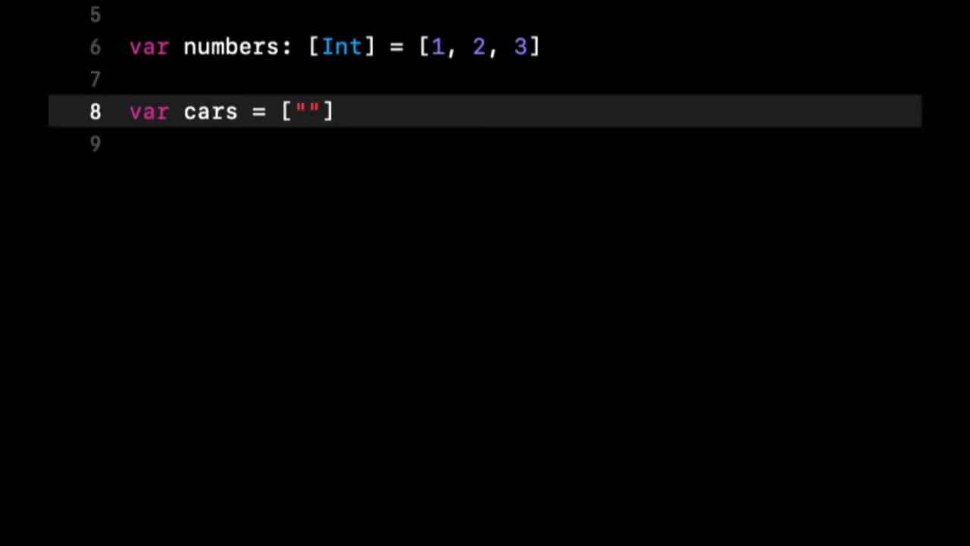
# - Fill cars with "bmw": 3, "Honda": 1 and a "Lexus" entry
pyautogui.write('bmw":')
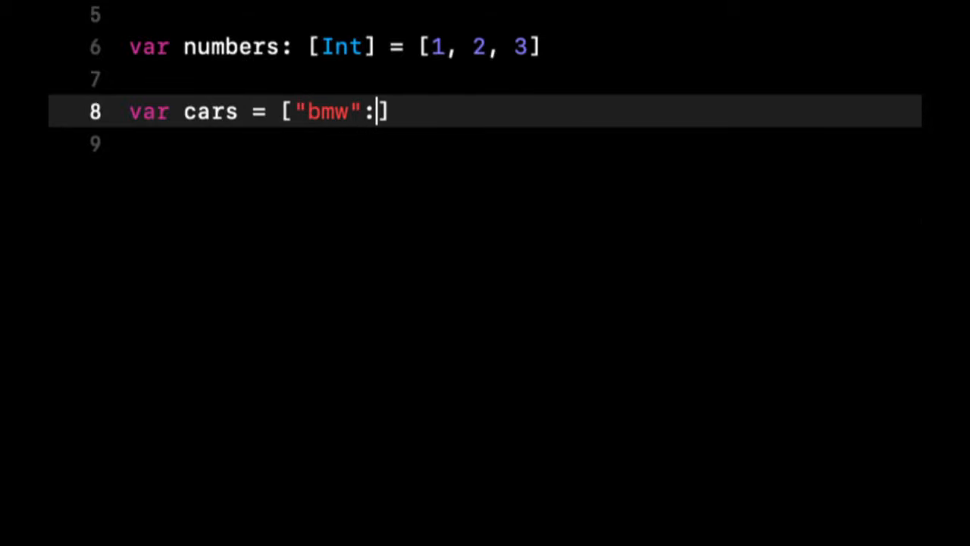
pyautogui.write('3,')
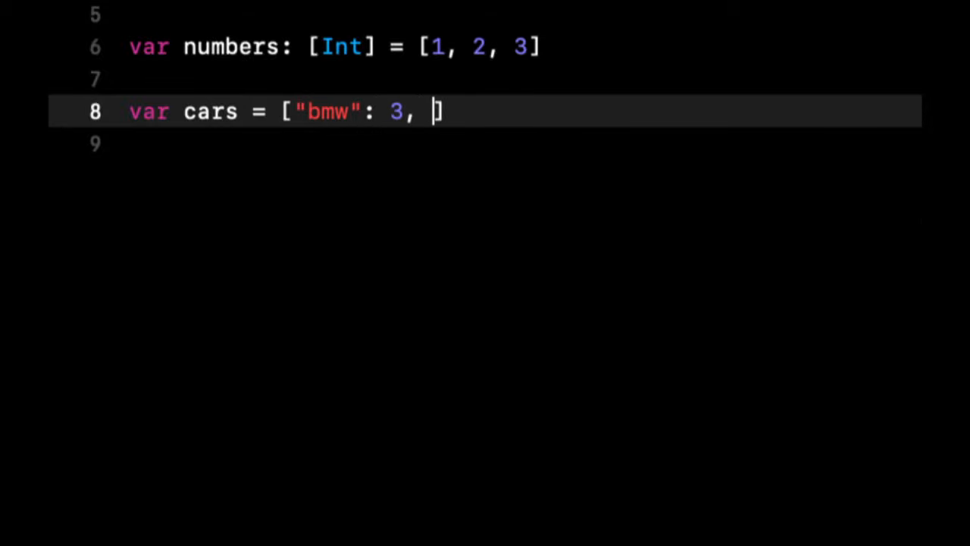
pyautogui.write('"Honda":')
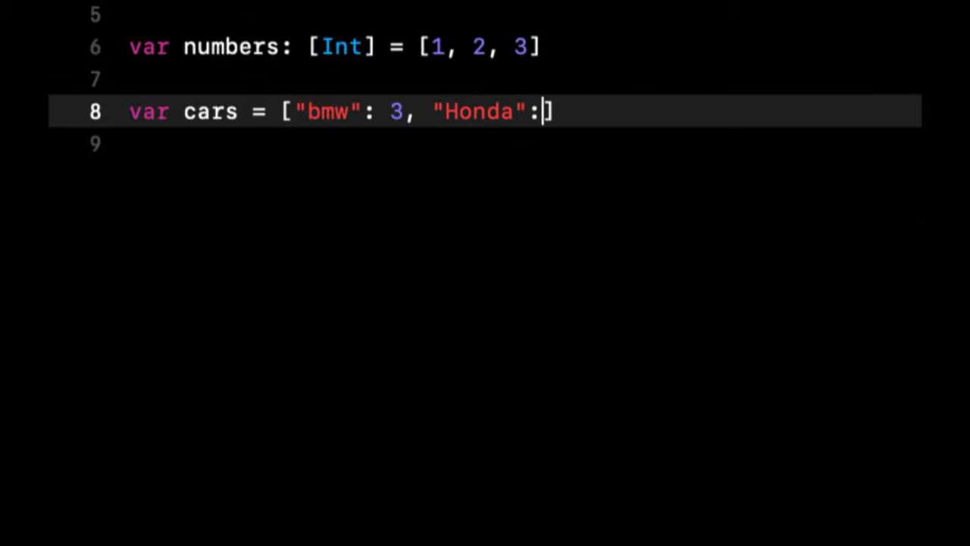
pyautogui.write('1,')
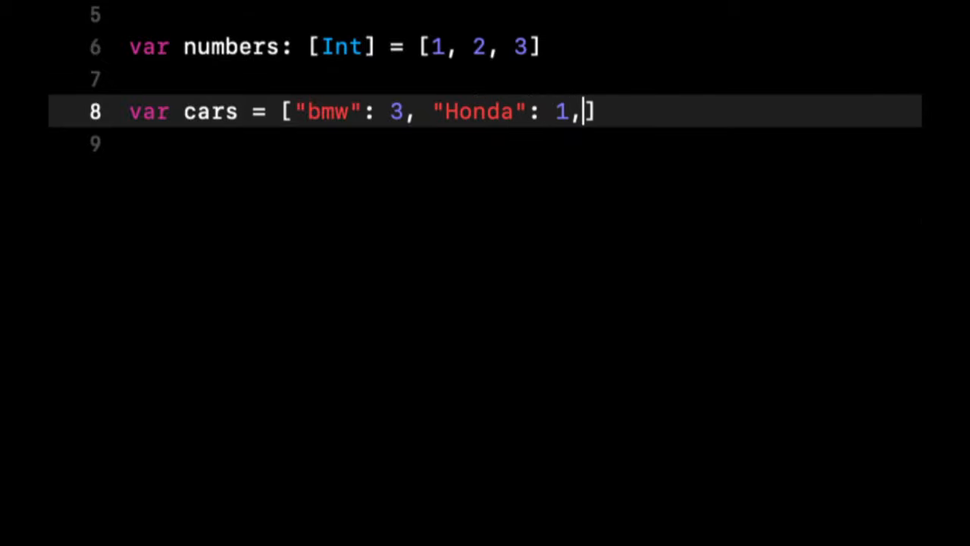
pyautogui.write('"Les"')
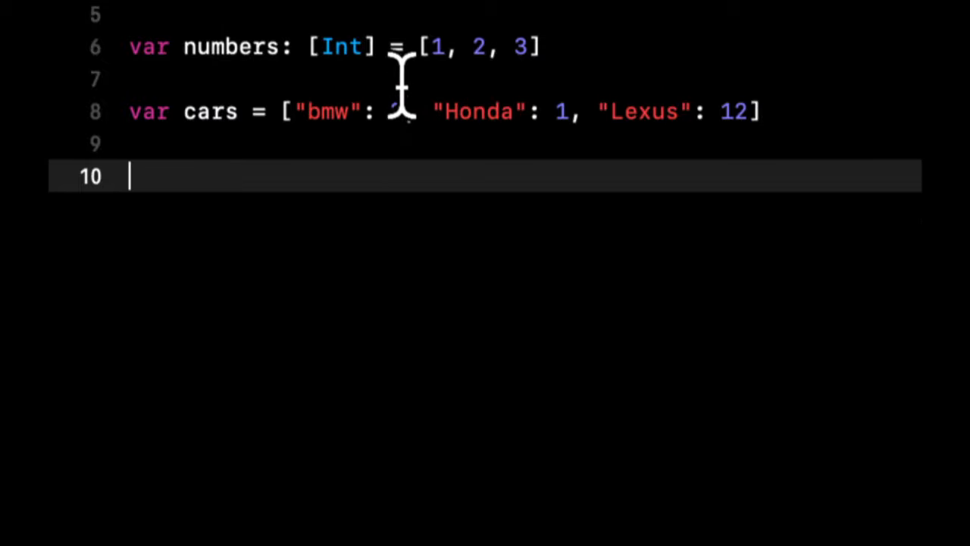
# - Finish the Lexus value and annotate cars as [String: Int]
pyautogui.write('3')
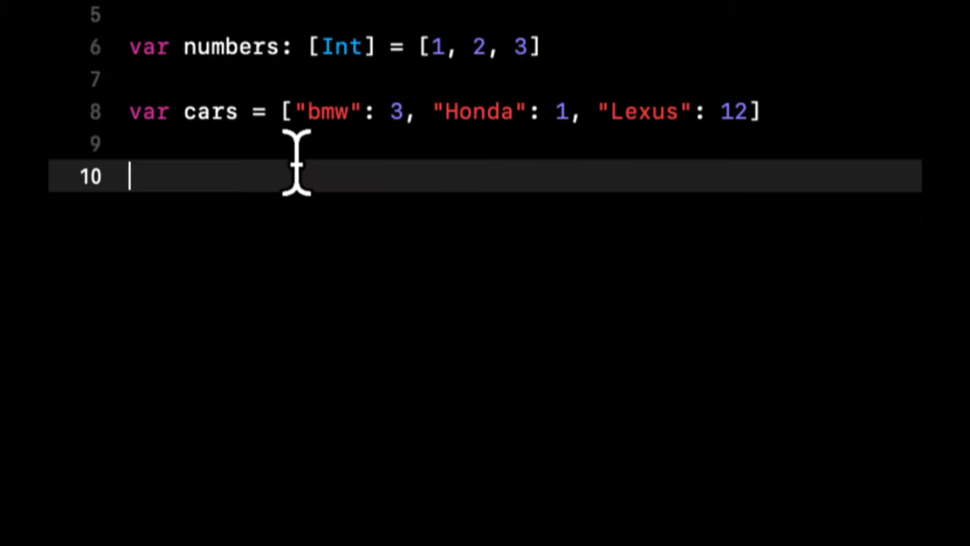
pyautogui.moveTo(379, 112)
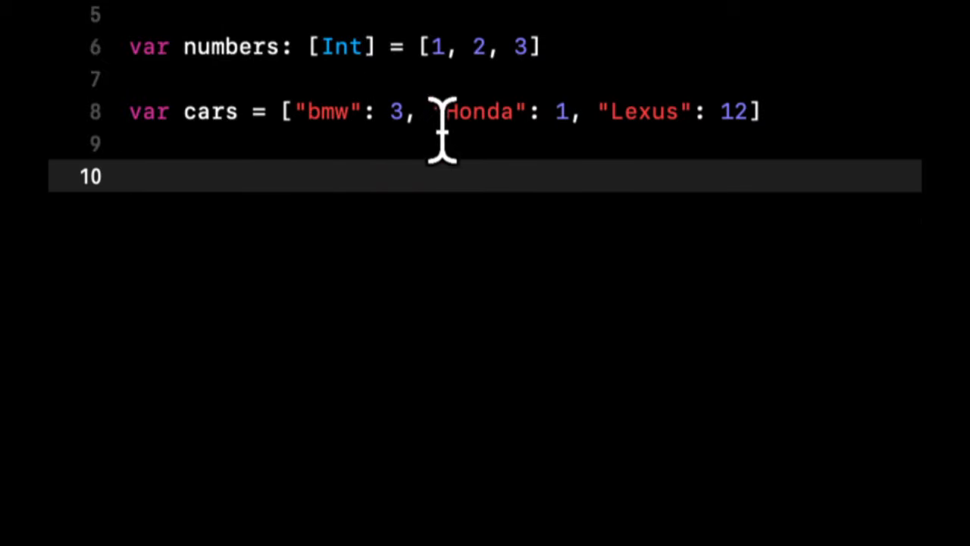
pyautogui.write(': [:]')
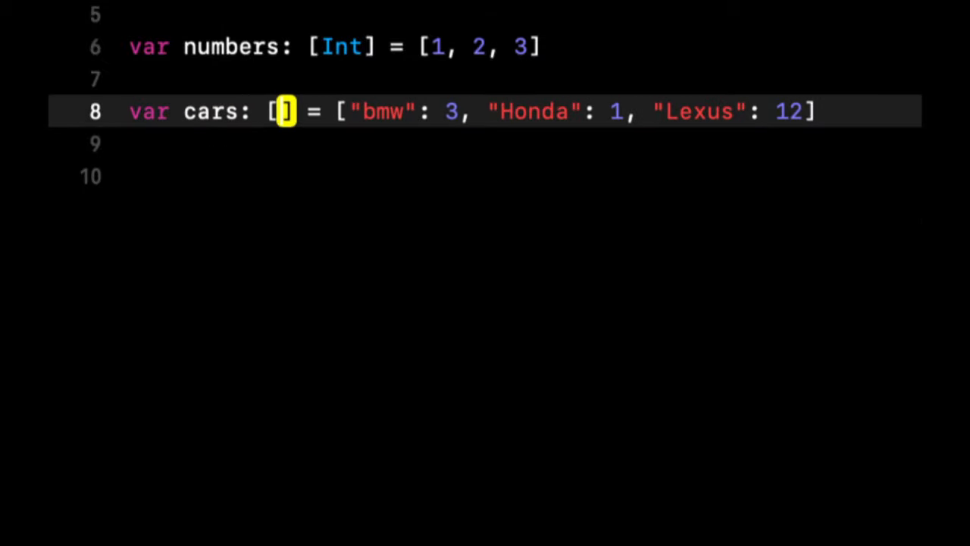
pyautogui.write('String: Int')
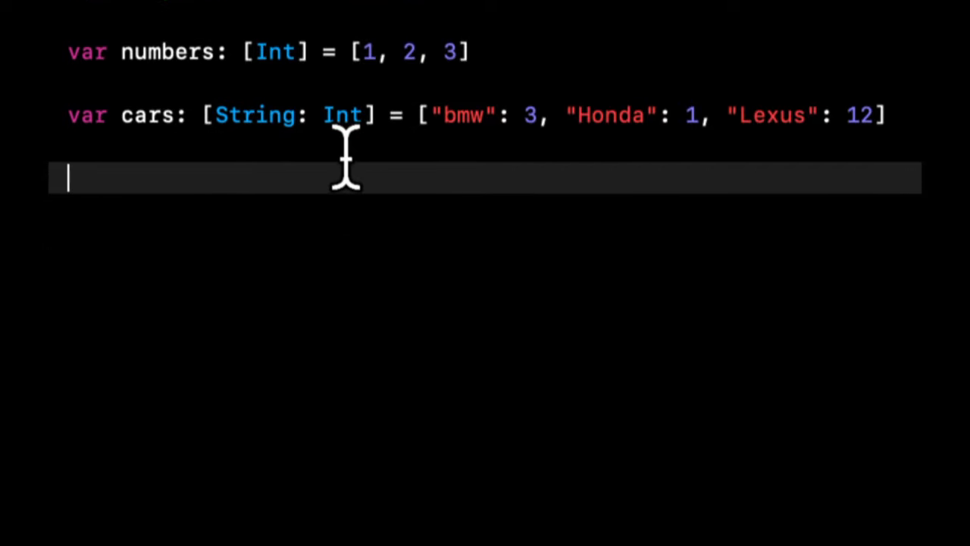
pyautogui.moveTo(421, 57)
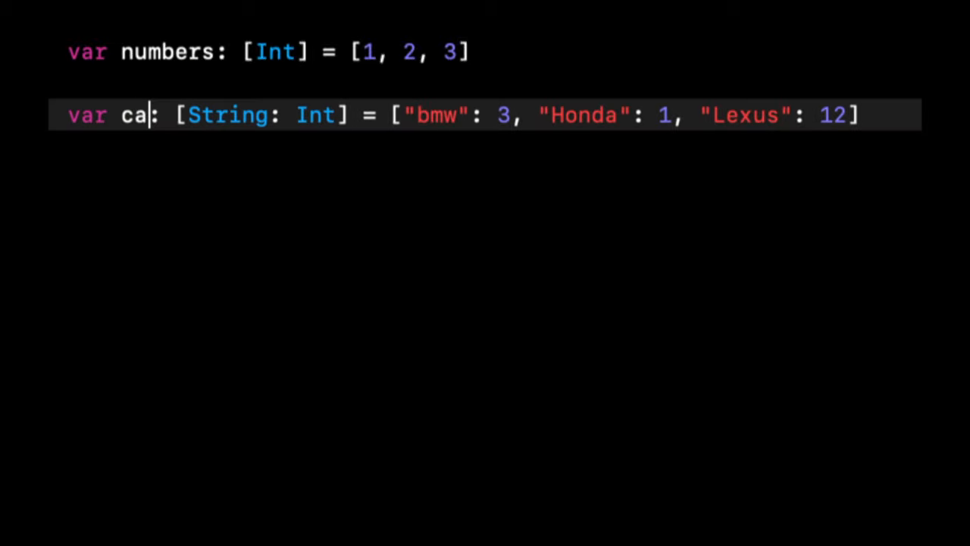
# - Write for (key, value) in cars { print(value) } below the dictionary
pyautogui.write('rs')
pyautogui.write('for () in cars {')
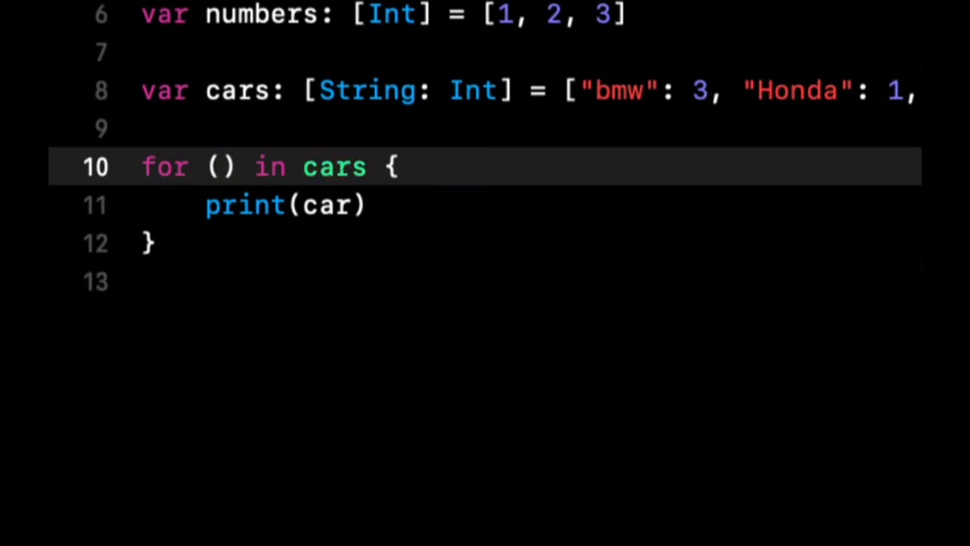
pyautogui.write('key, value')
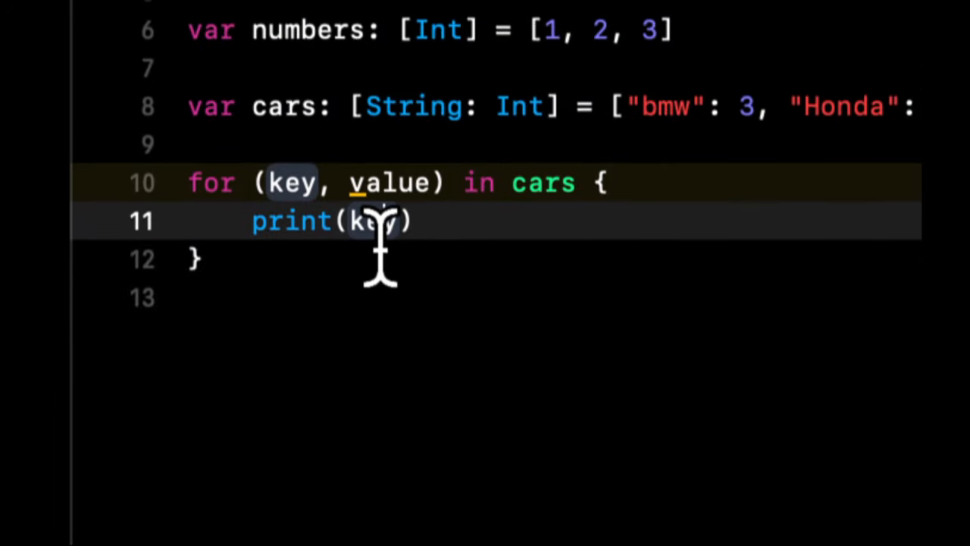
pyautogui.write('value')
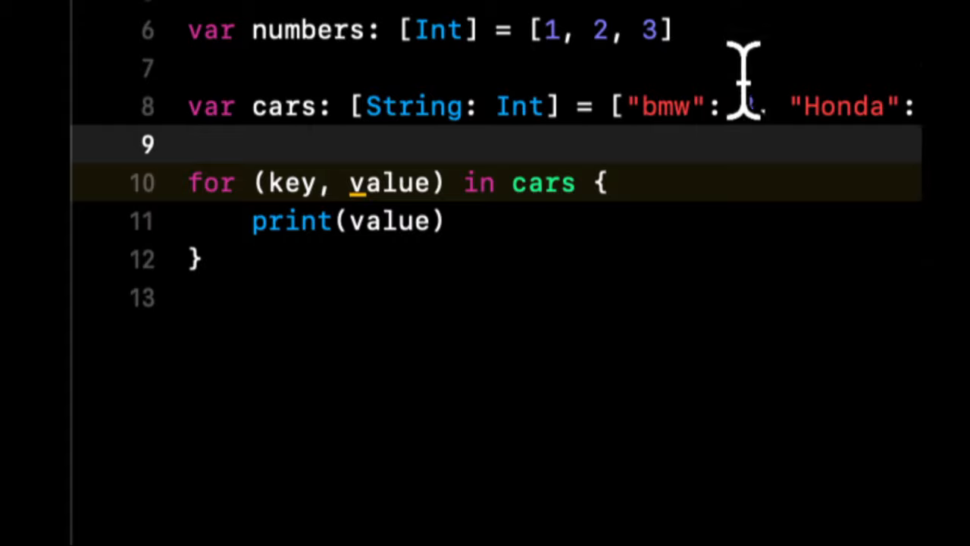
pyautogui.scroll(-3)
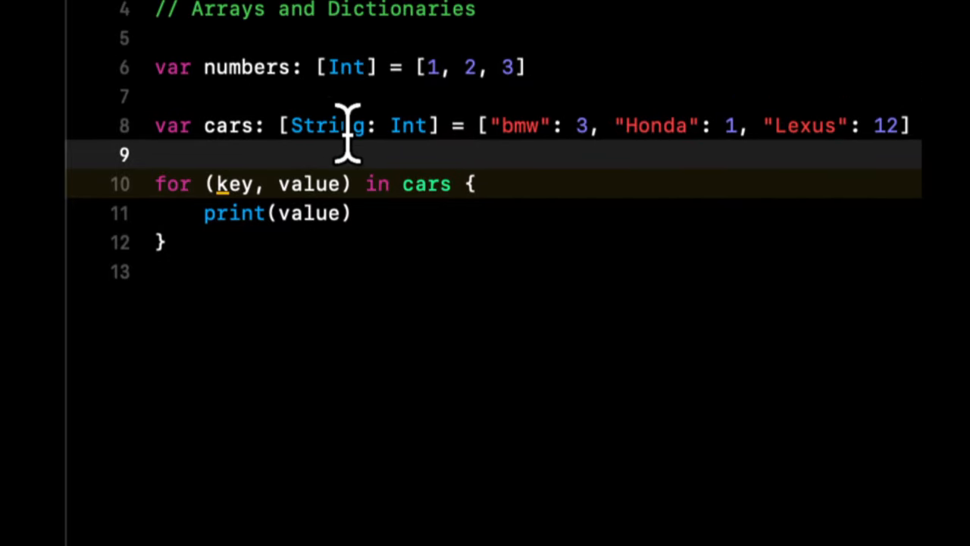
pyautogui.moveTo(609, 245)
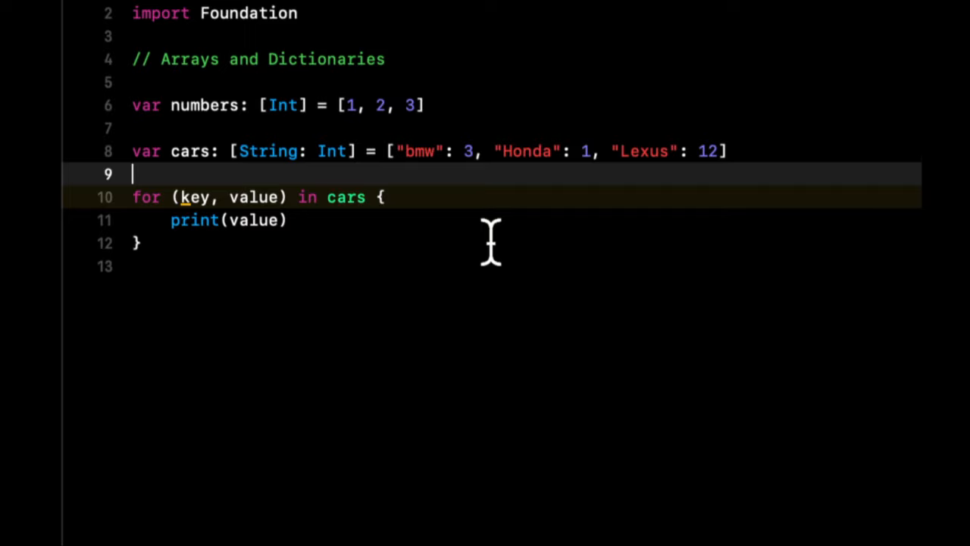
pyautogui.moveTo(315, 243)
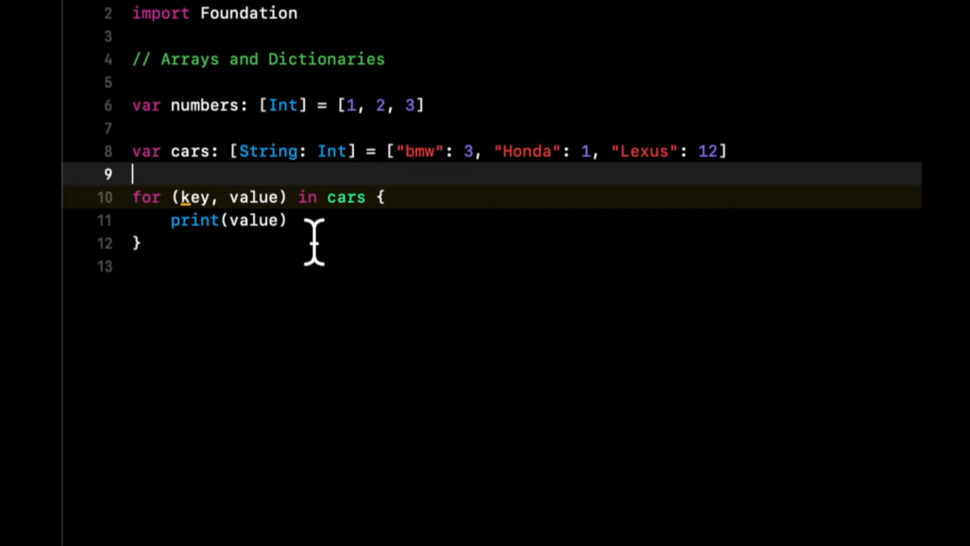
pyautogui.moveTo(227, 275)
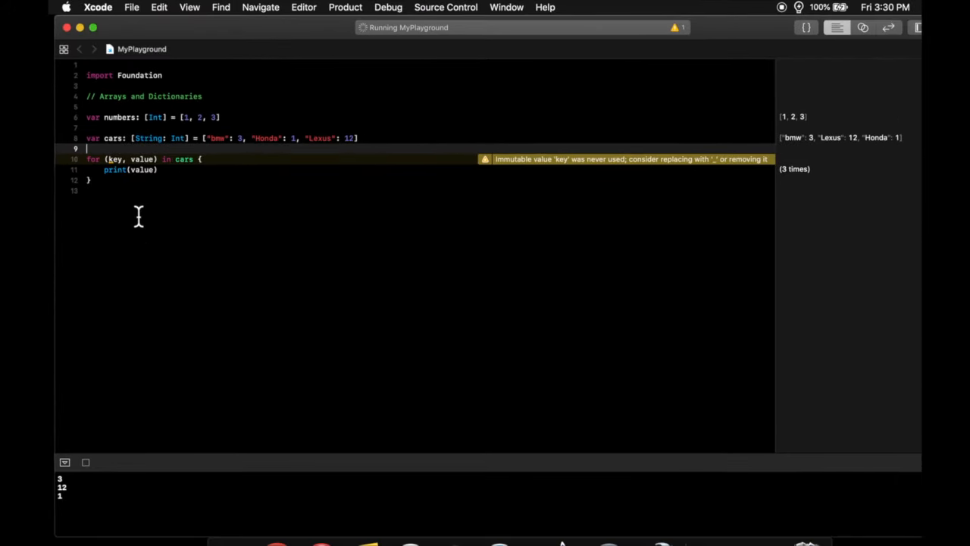
pyautogui.moveTo(450, 151)
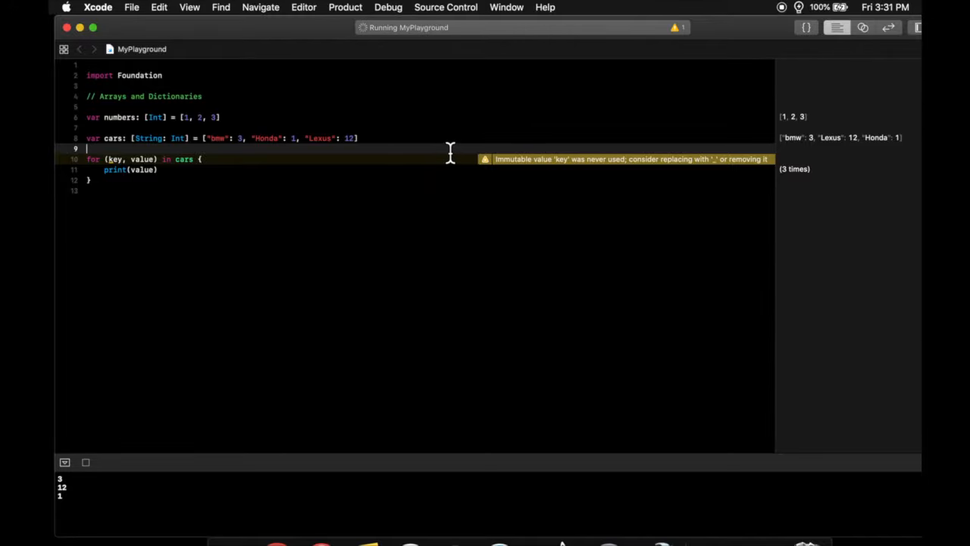